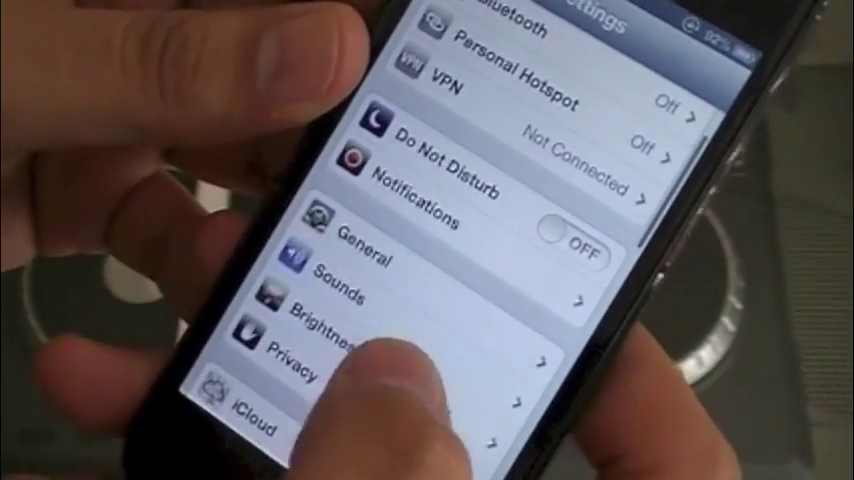
Go into Cellular settings and reveal the FaceTime, Passbook Updates and Reading List data switches turned on
left_click(360, 258)
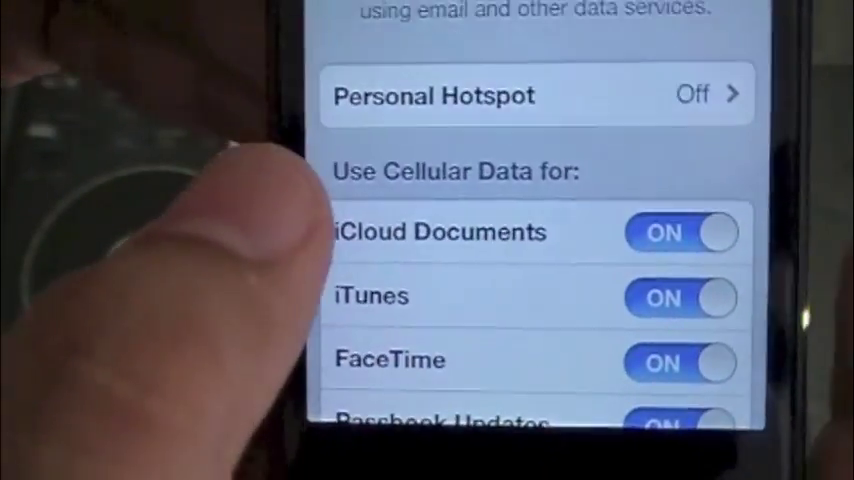
scroll("down", 3)
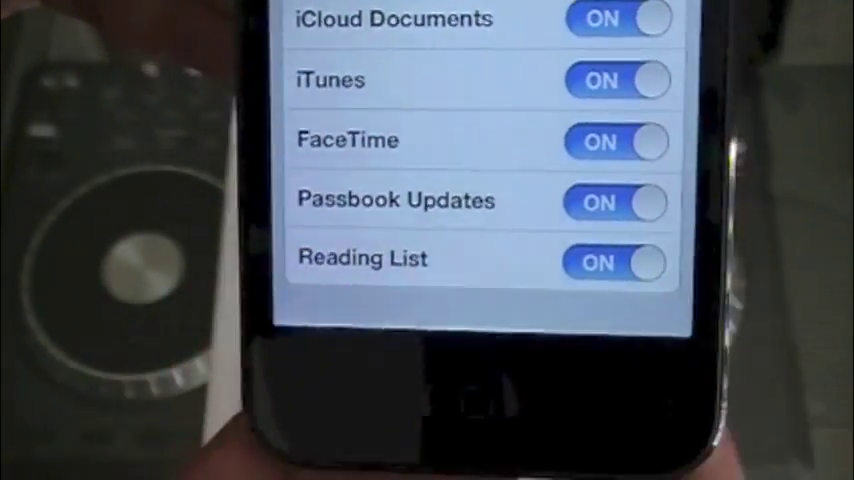